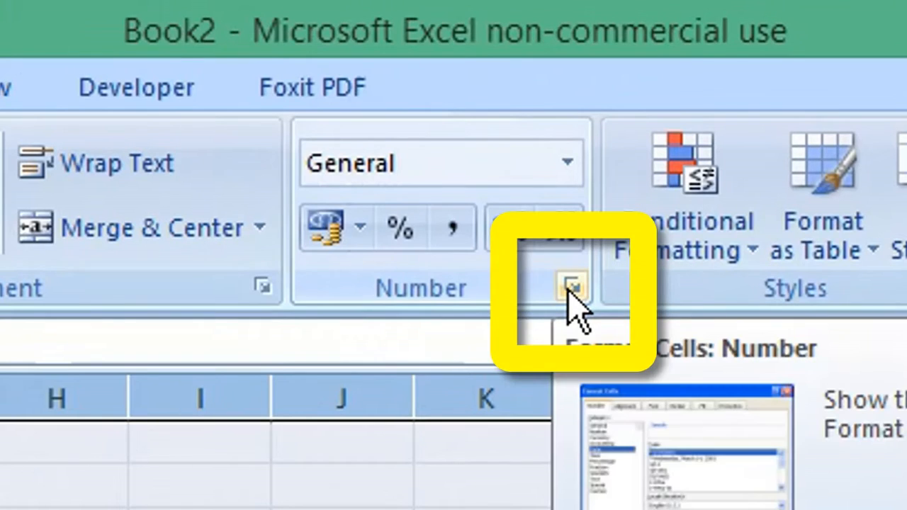
# Clear the Locked option on the Format Cells Protection tab for the worksheet's cells
pyautogui.click(571, 286)
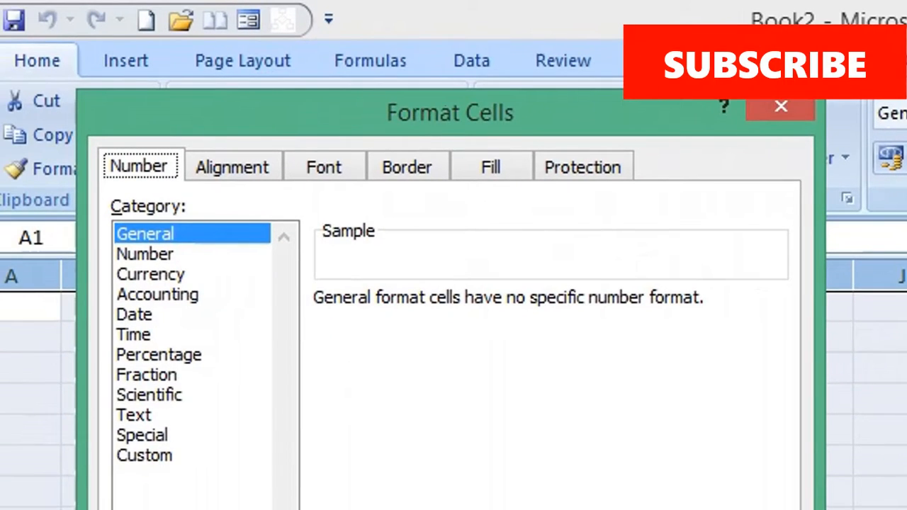
pyautogui.moveTo(598, 180)
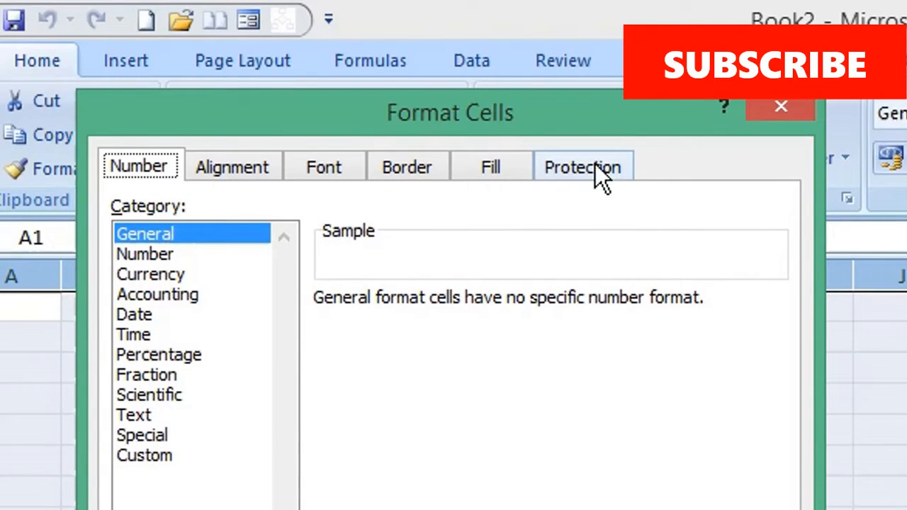
pyautogui.click(583, 166)
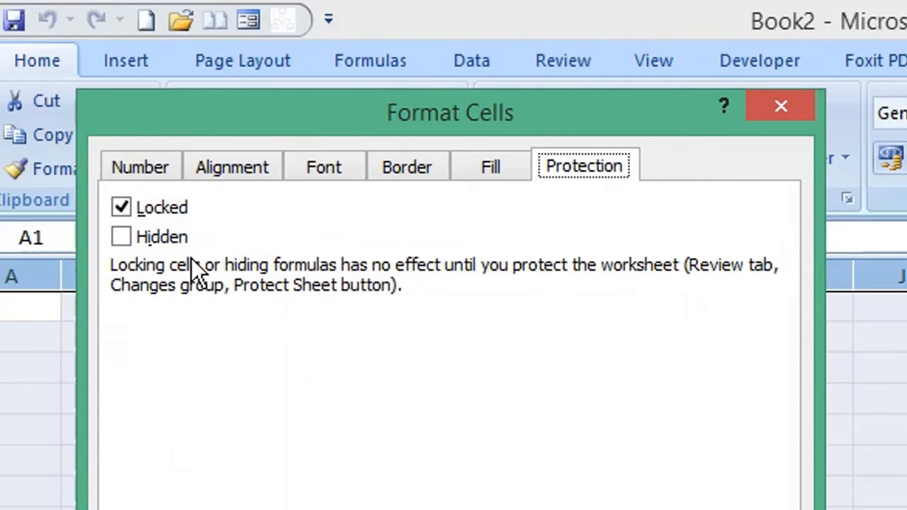
pyautogui.click(121, 207)
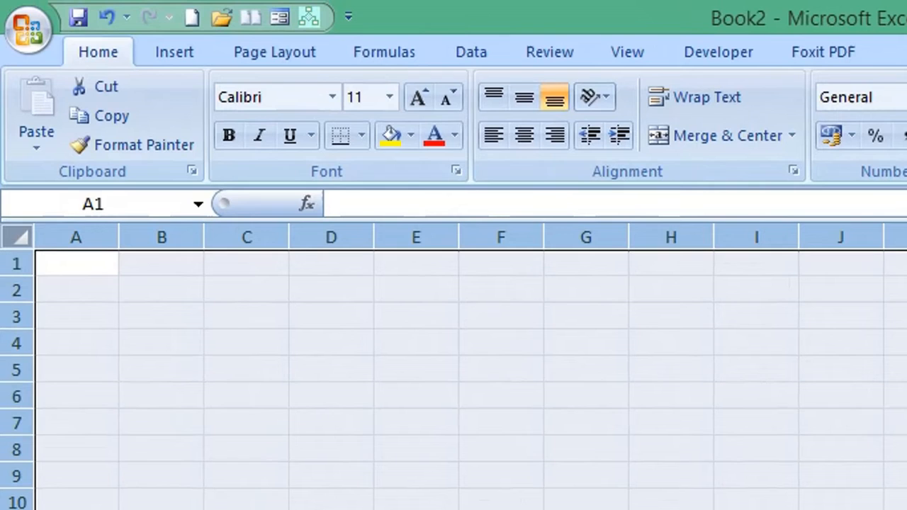
pyautogui.click(549, 51)
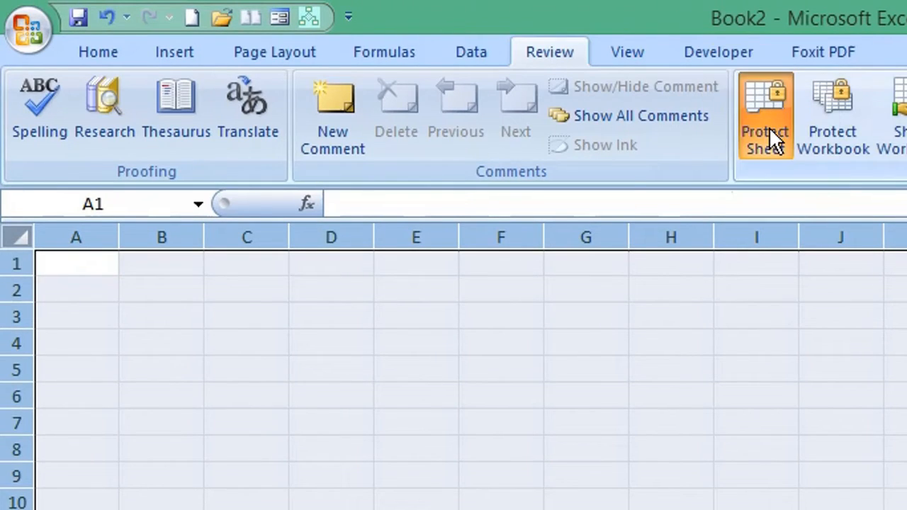
pyautogui.click(764, 113)
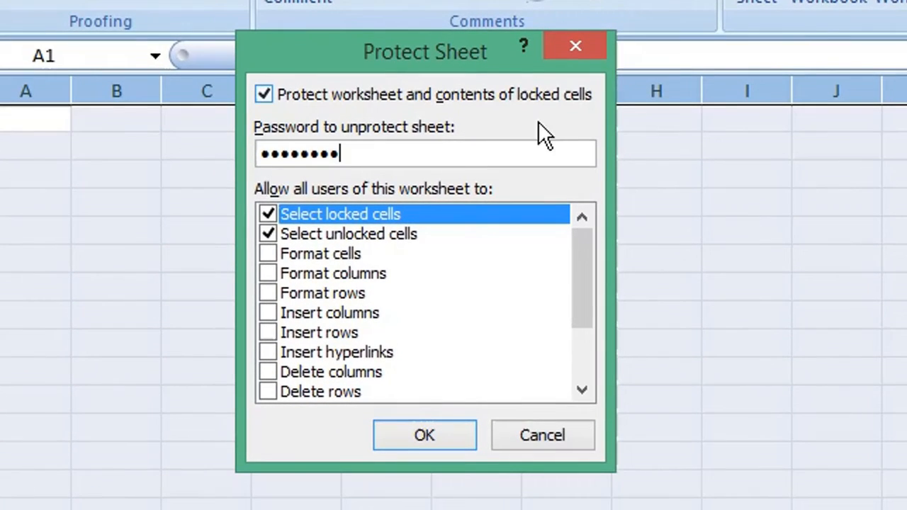
pyautogui.click(267, 253)
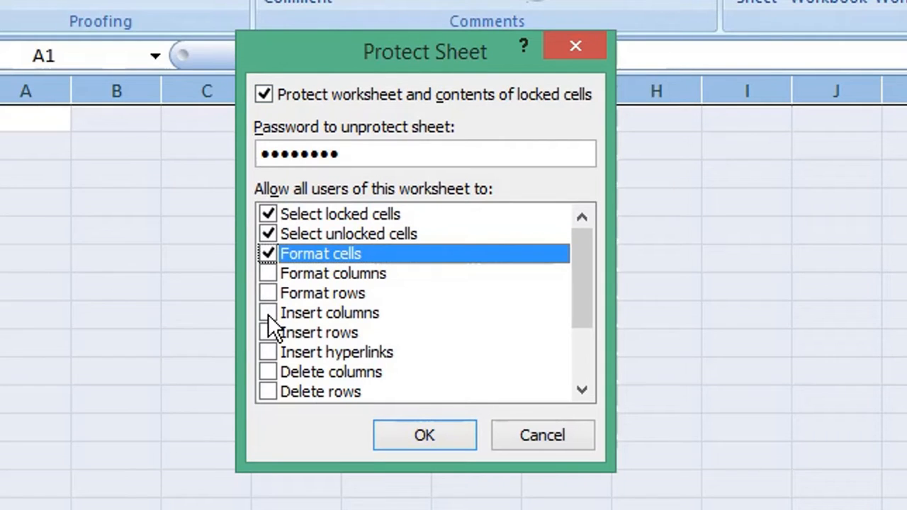
pyautogui.click(582, 391)
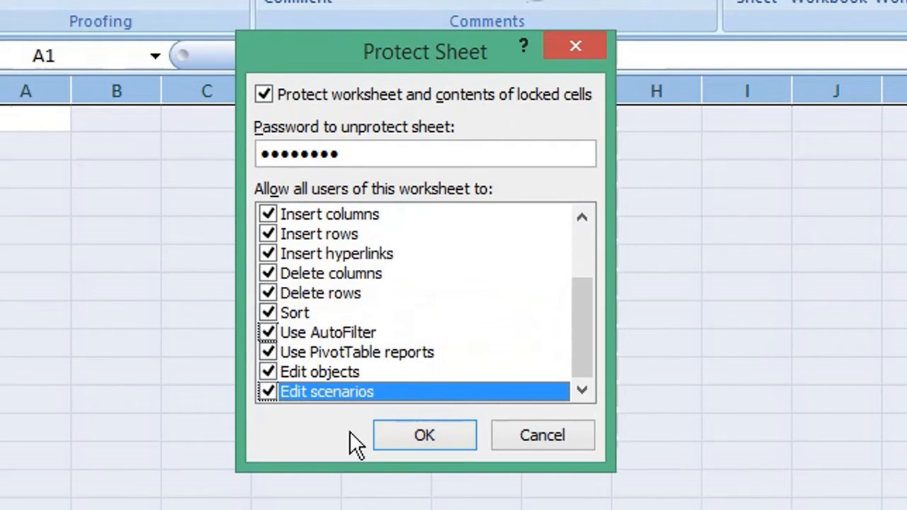
pyautogui.click(424, 435)
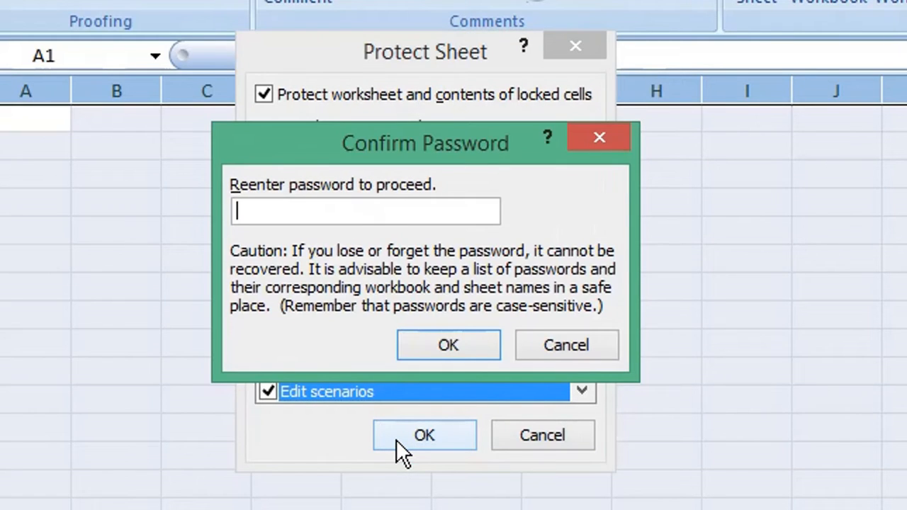
pyautogui.write('password')
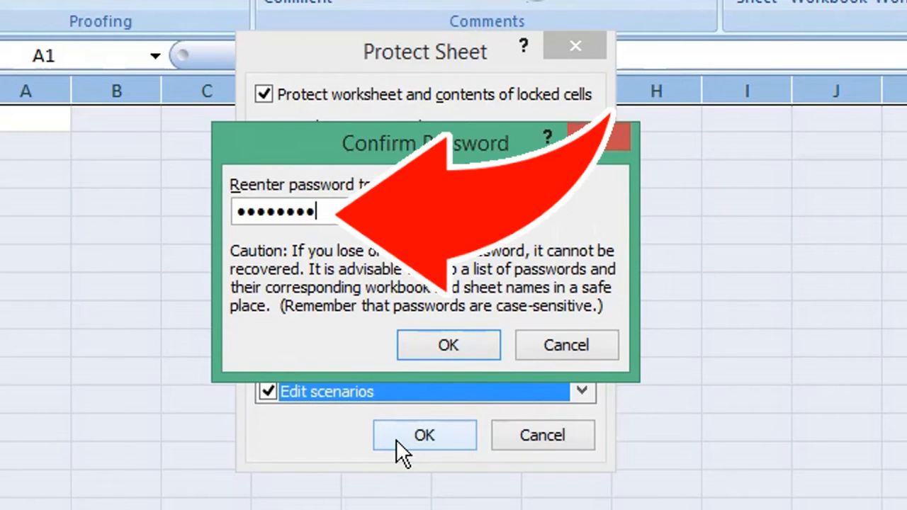
pyautogui.click(448, 345)
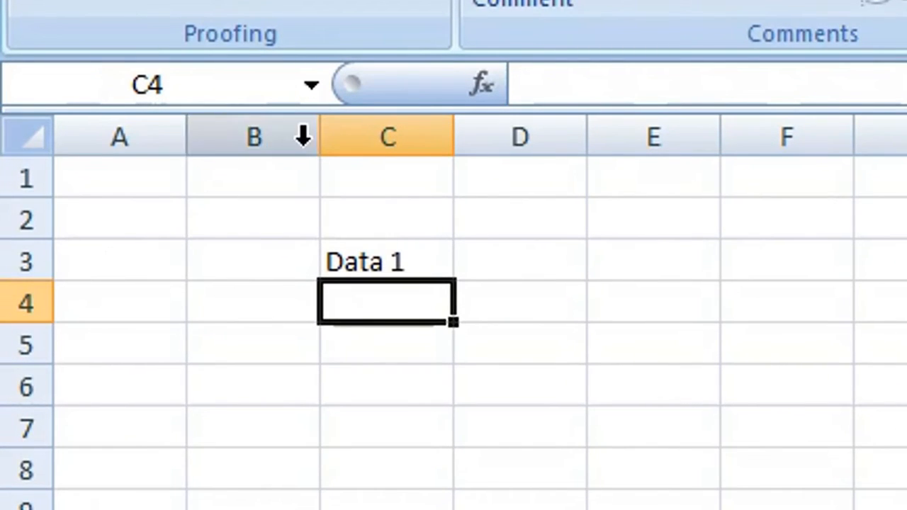
pyautogui.moveTo(452, 136)
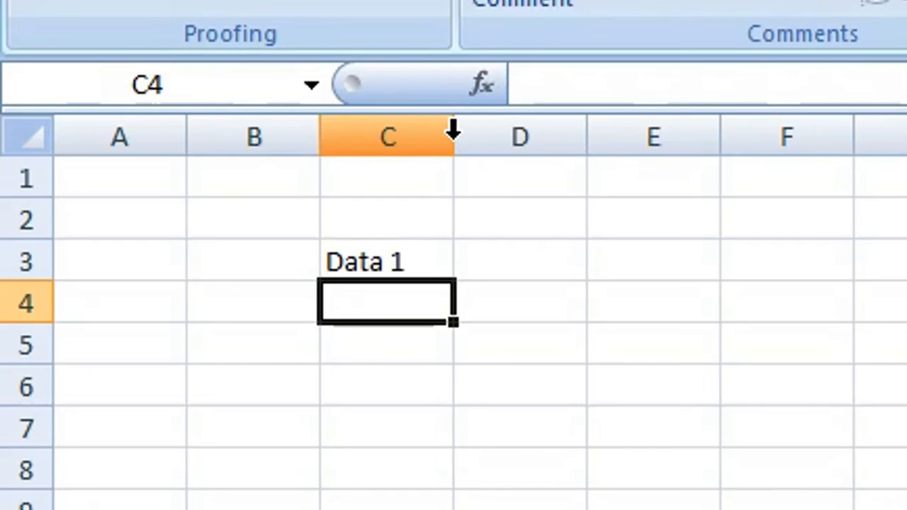